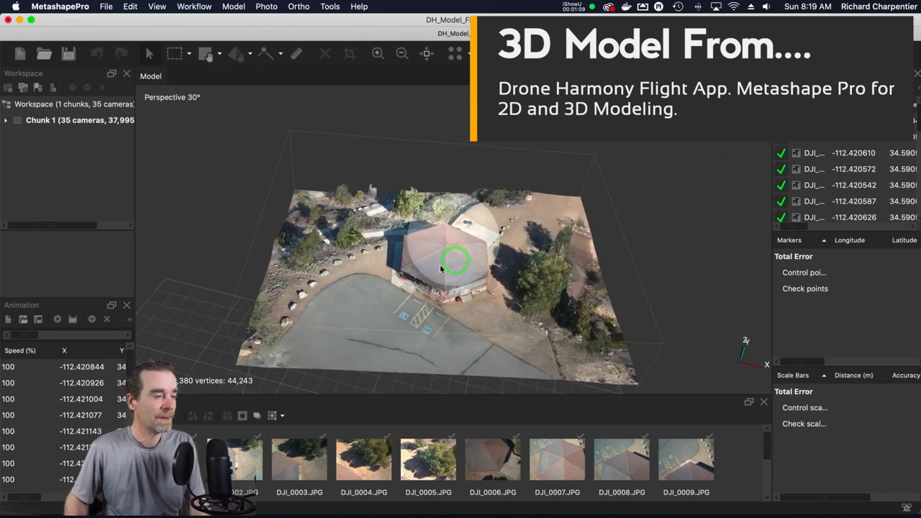
- Orbit the gazebo model, reset the view, and play then stop the flyover animation
drag(453, 260, 414, 256)
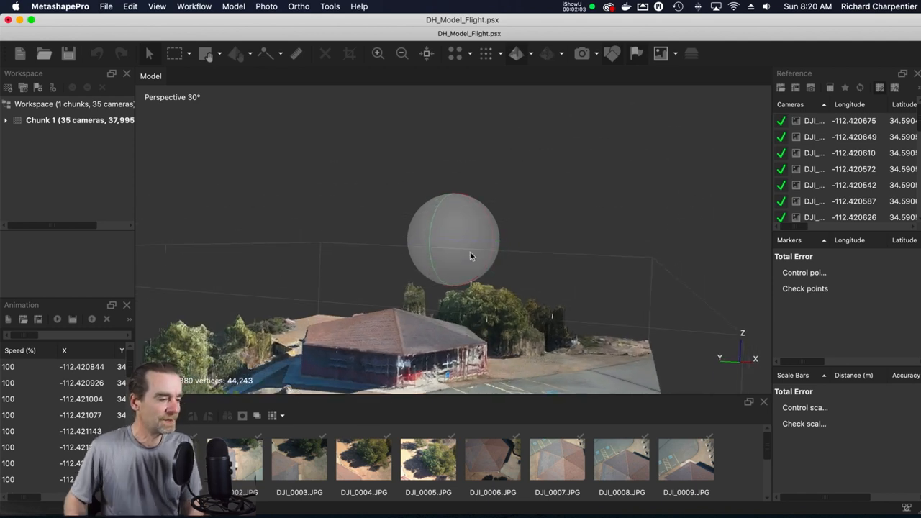
click(428, 263)
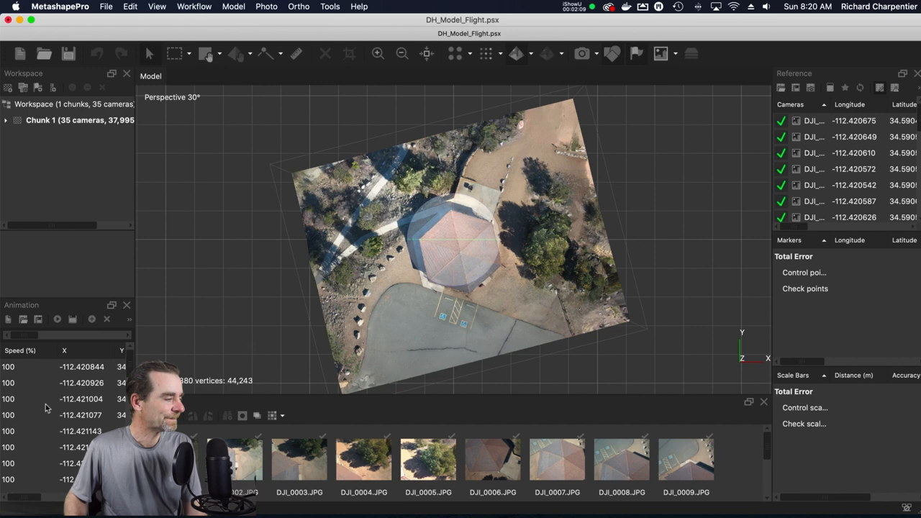
click(57, 320)
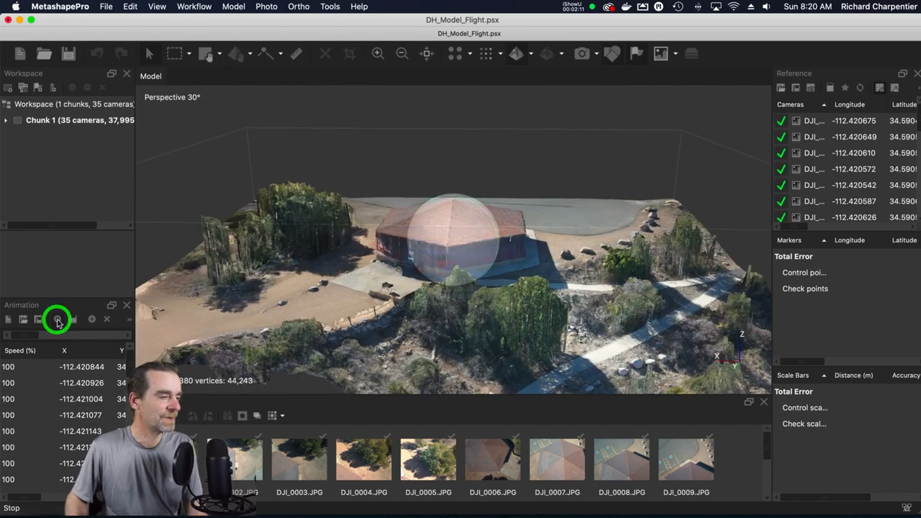
click(58, 319)
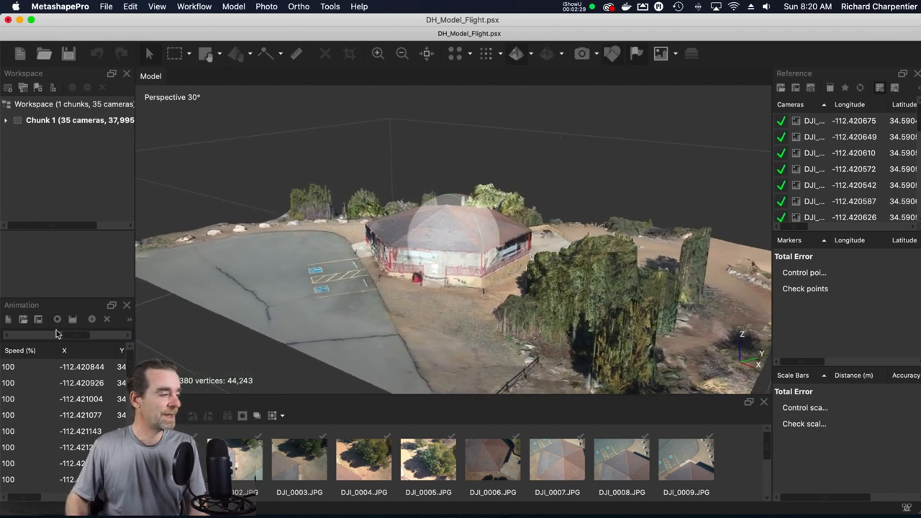
click(60, 320)
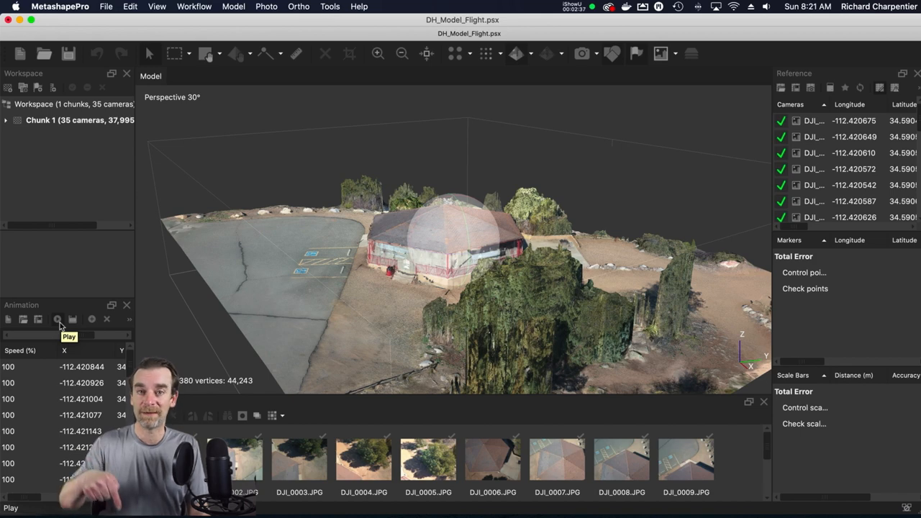
mouse_move(448, 265)
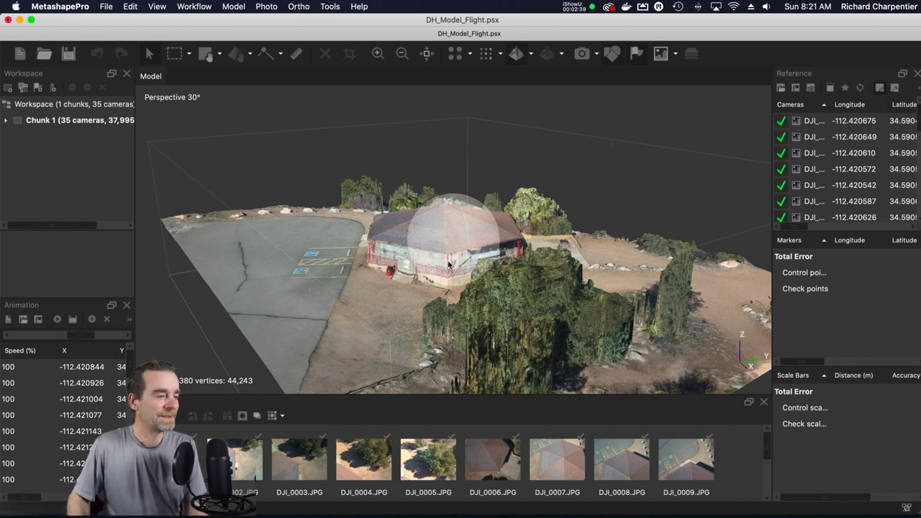
drag(449, 266, 461, 248)
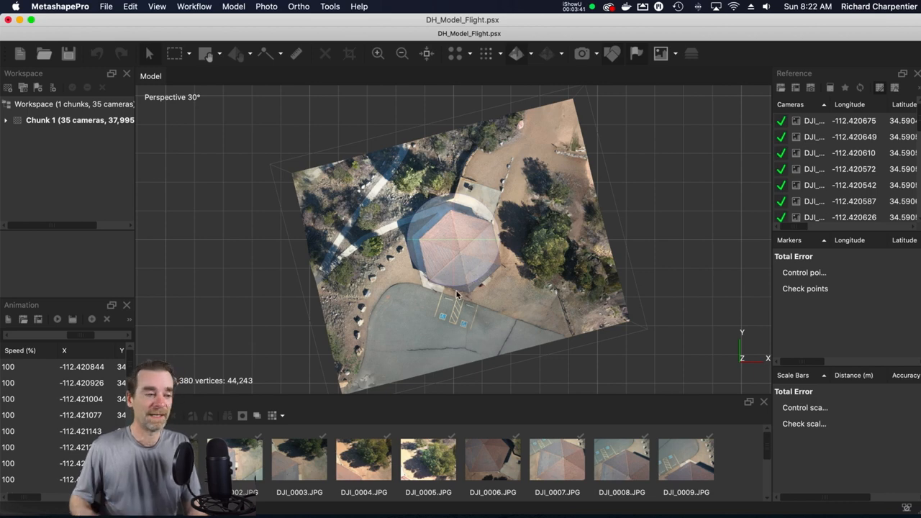
click(455, 278)
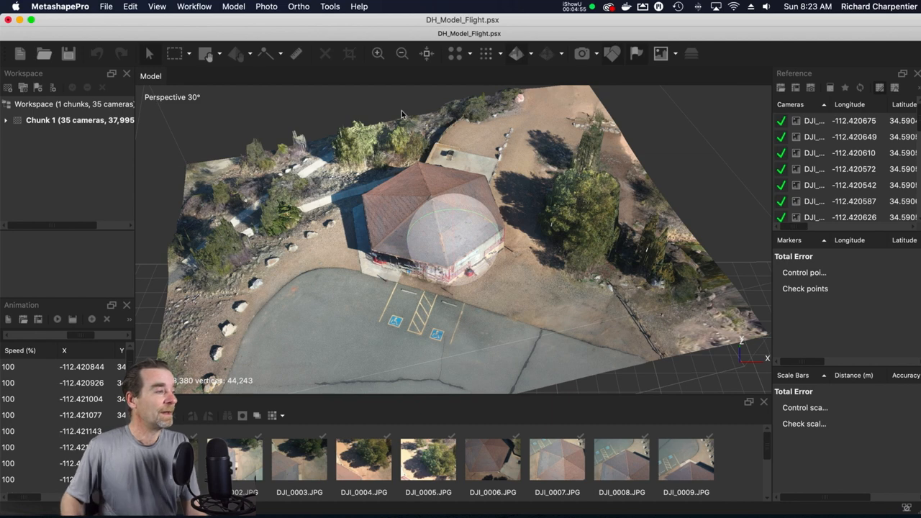
- Expand Chunk 1 to list its outputs and reset the view to top-down
click(194, 6)
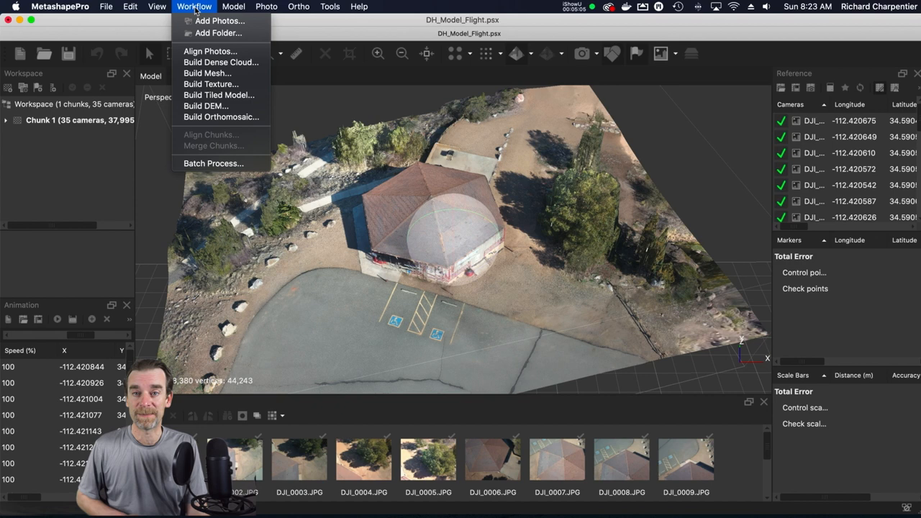
mouse_move(211, 51)
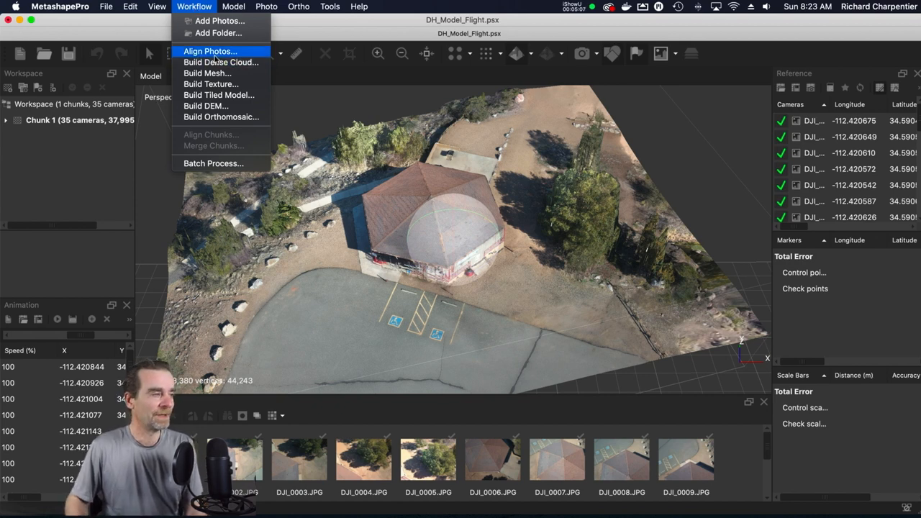
mouse_move(221, 62)
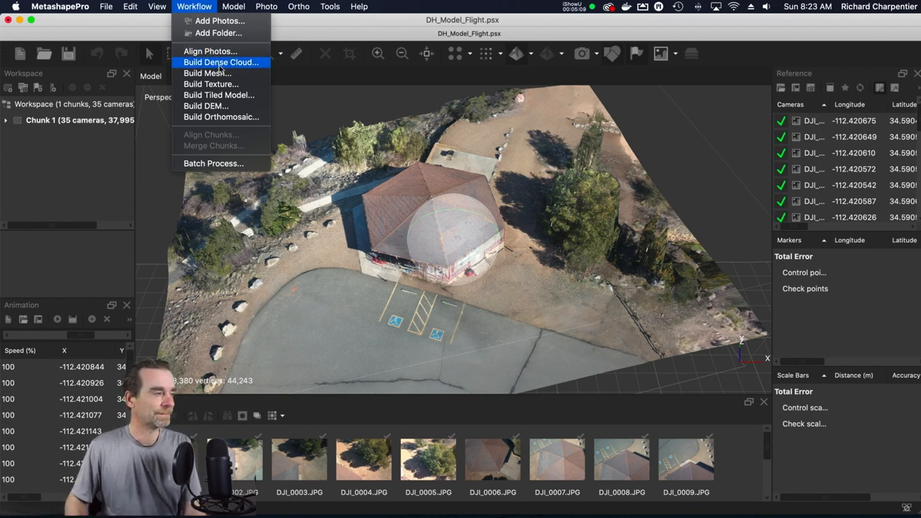
mouse_move(210, 85)
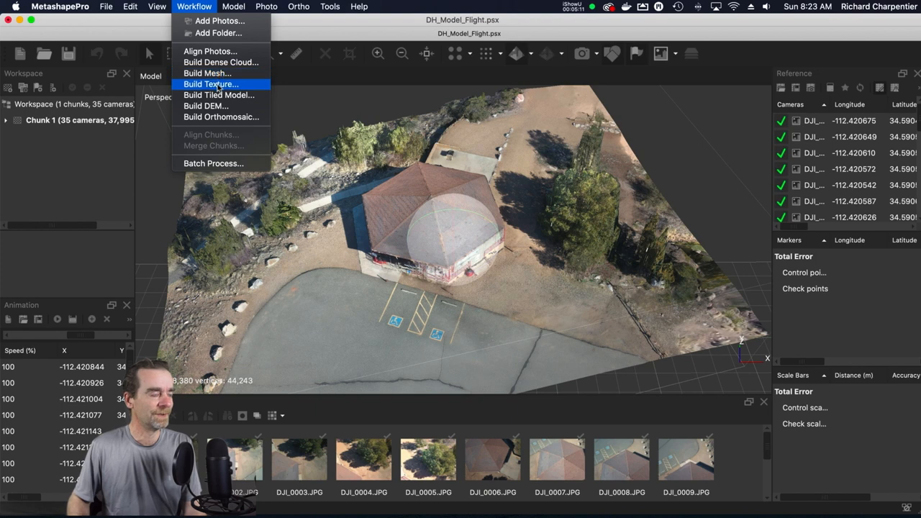
mouse_move(219, 95)
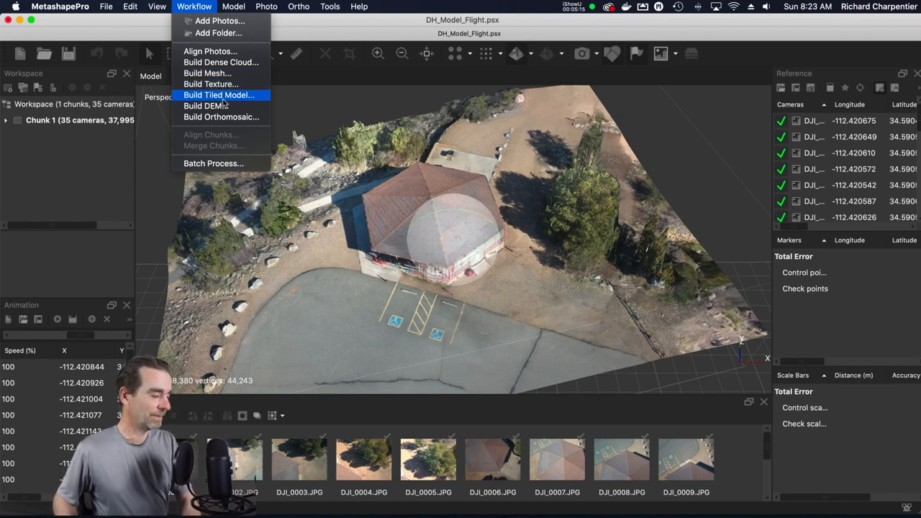
mouse_move(206, 105)
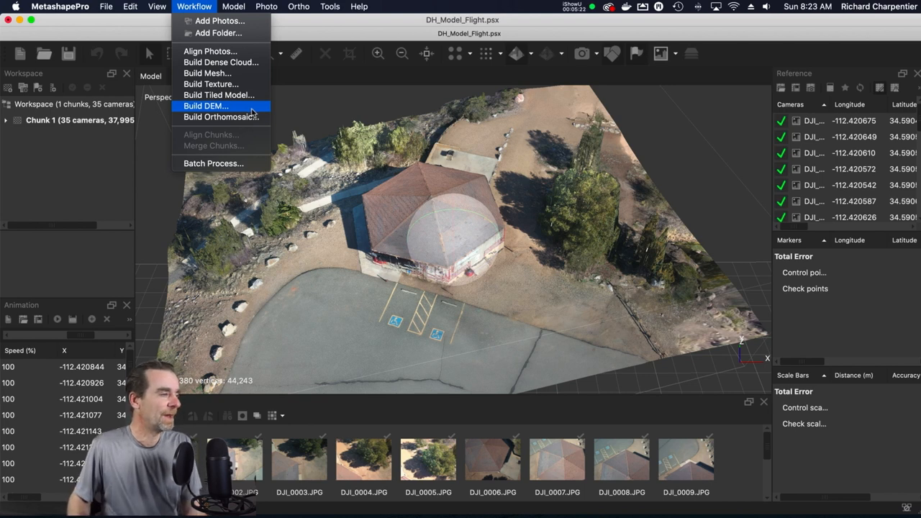
mouse_move(284, 87)
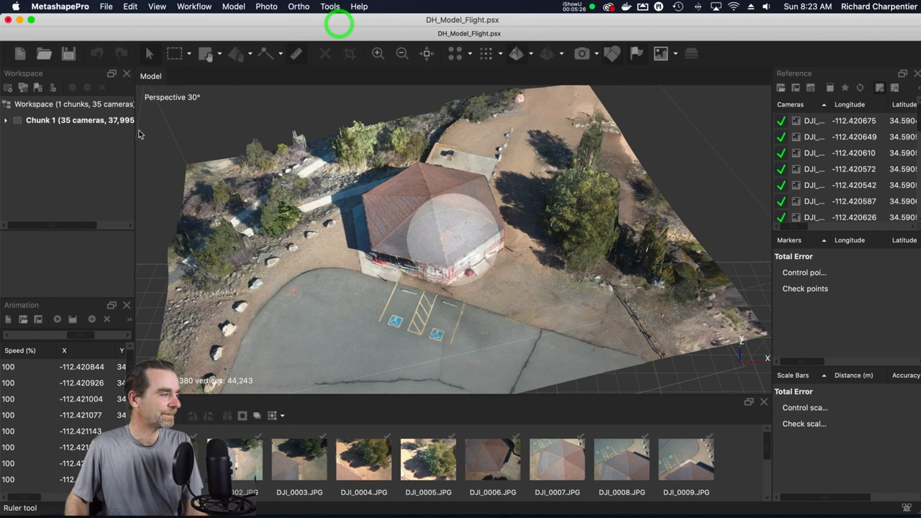
click(6, 120)
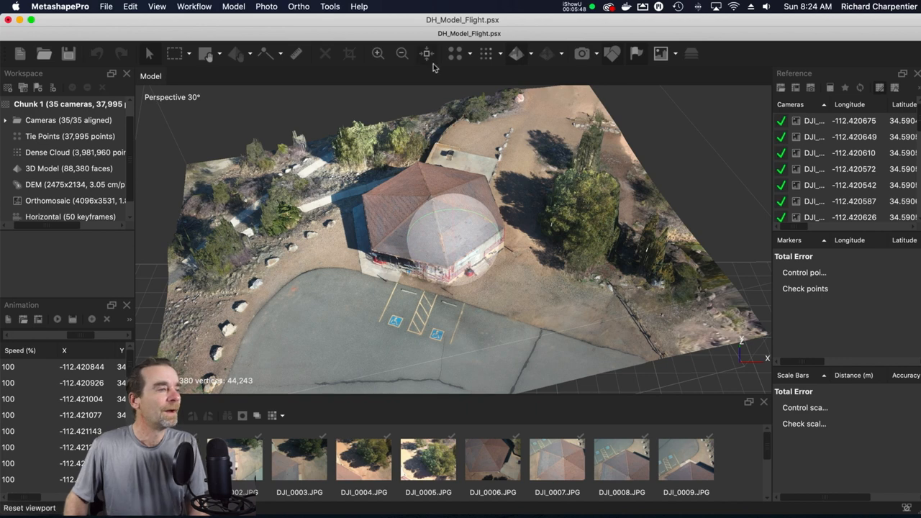
click(426, 53)
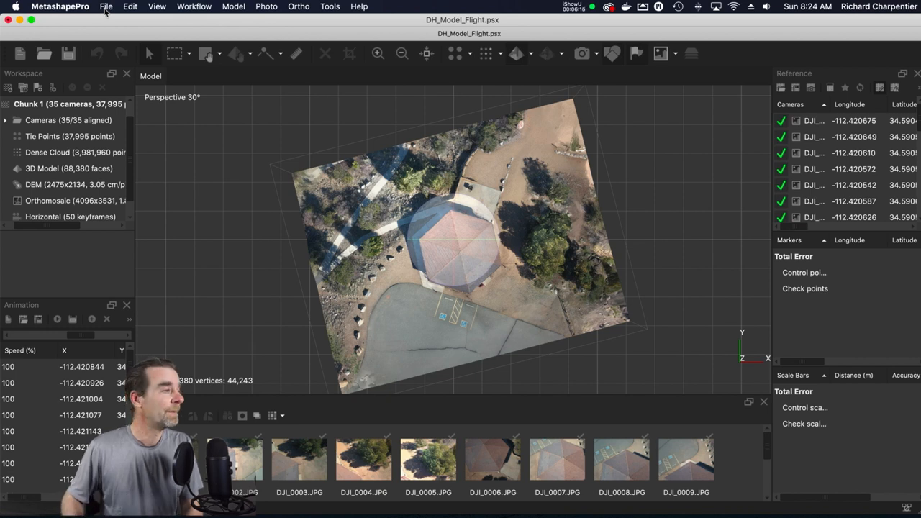
- Export the 3D model as Google Earth KMZ named Demo3dGE on the Desktop
click(106, 6)
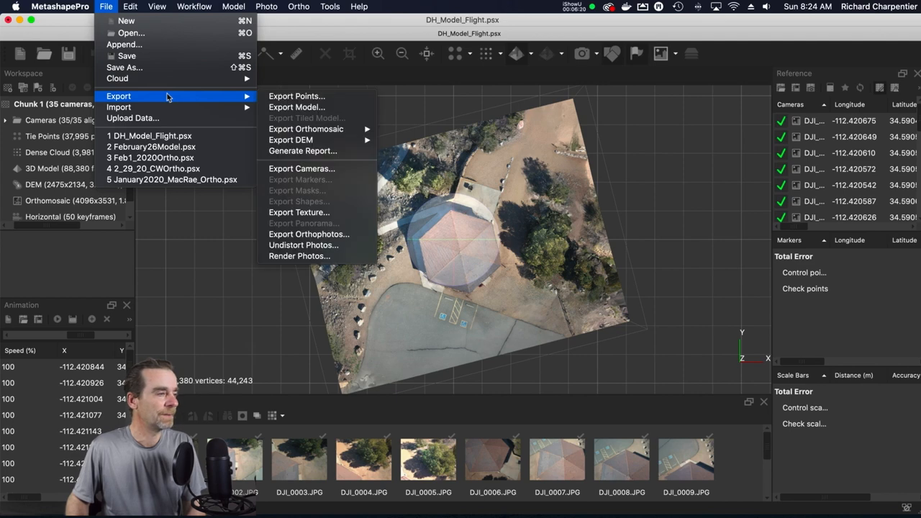
mouse_move(296, 107)
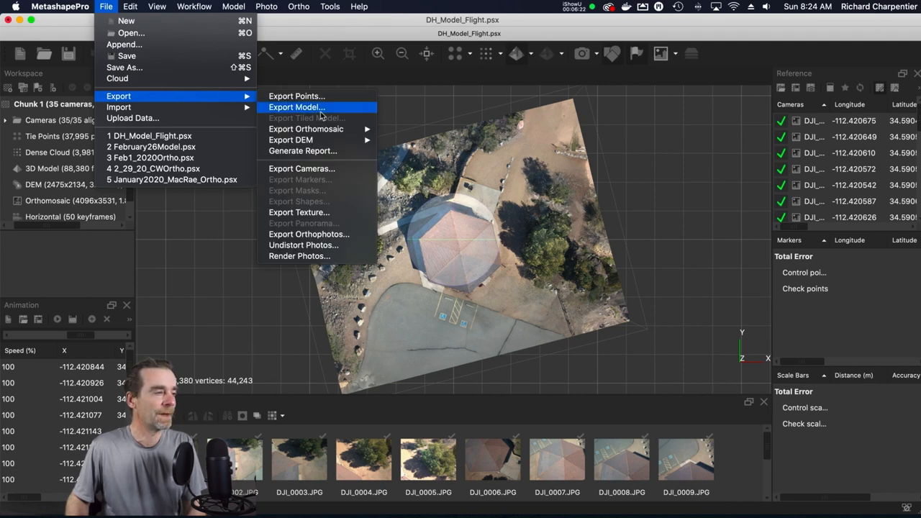
click(296, 107)
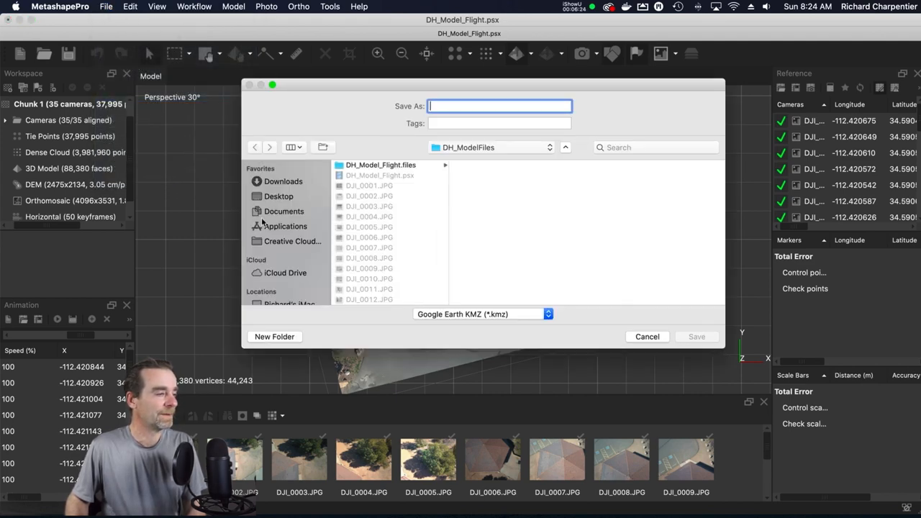
click(278, 196)
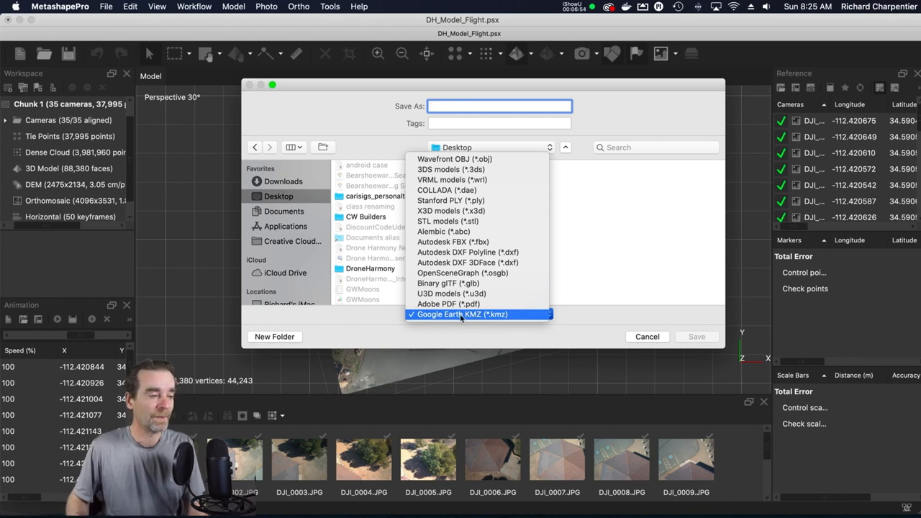
click(461, 313)
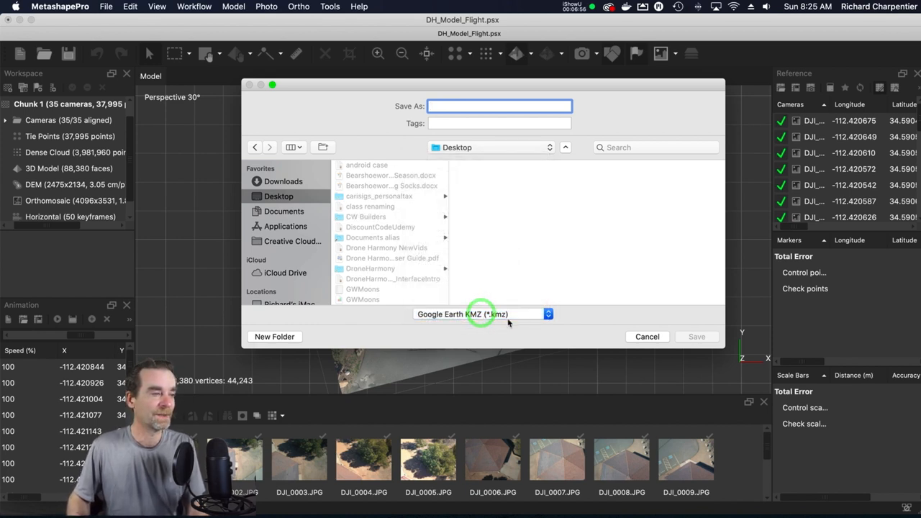
click(499, 106)
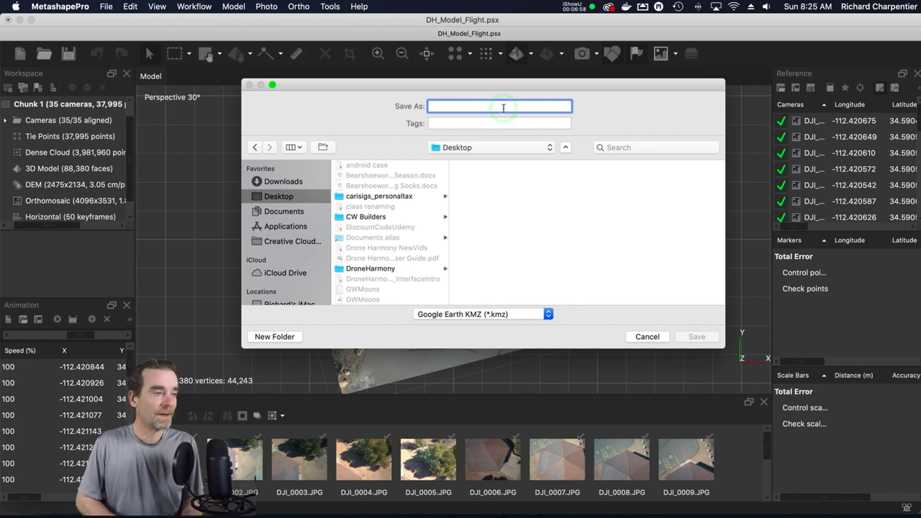
text(Demo)
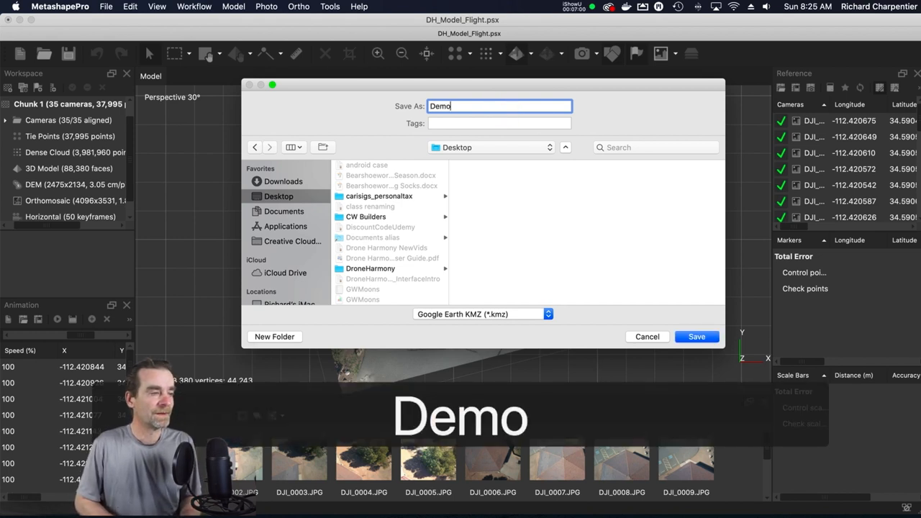
text(3dGE)
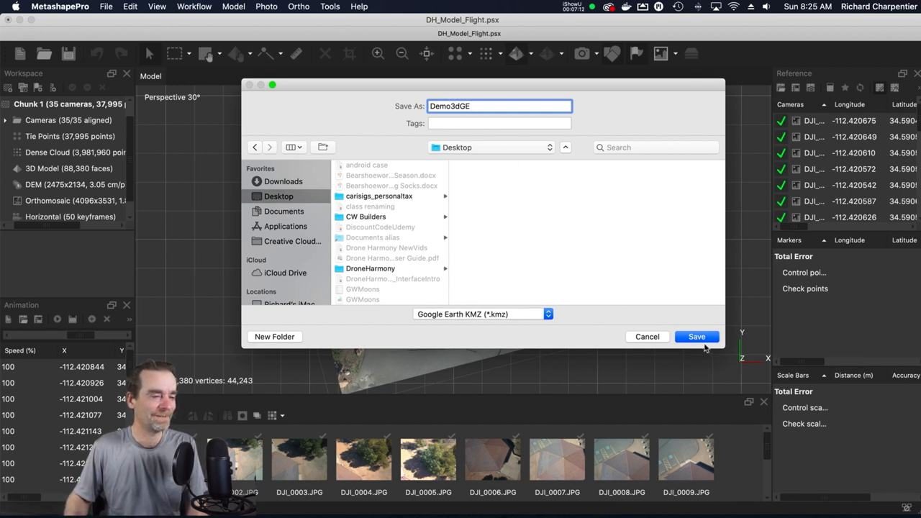
click(696, 336)
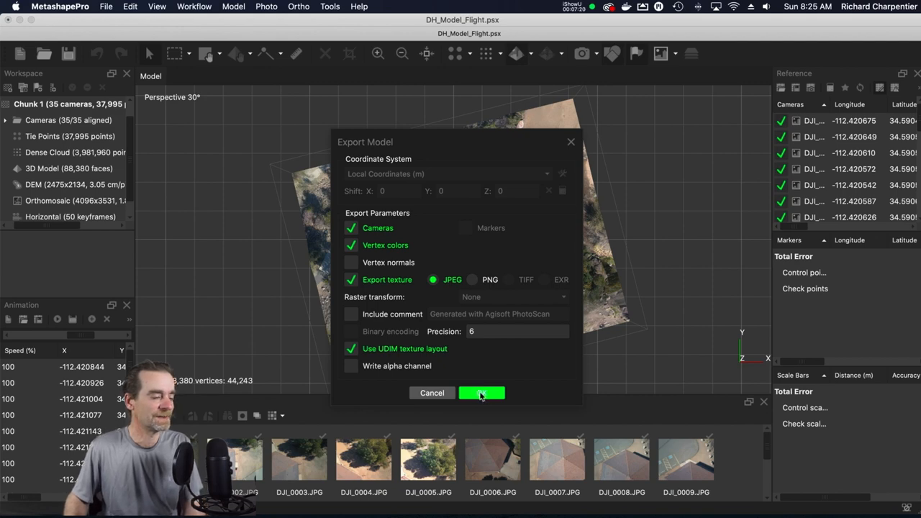
- Confirm the Export Model options to write the Demo3dGE KMZ file
click(481, 393)
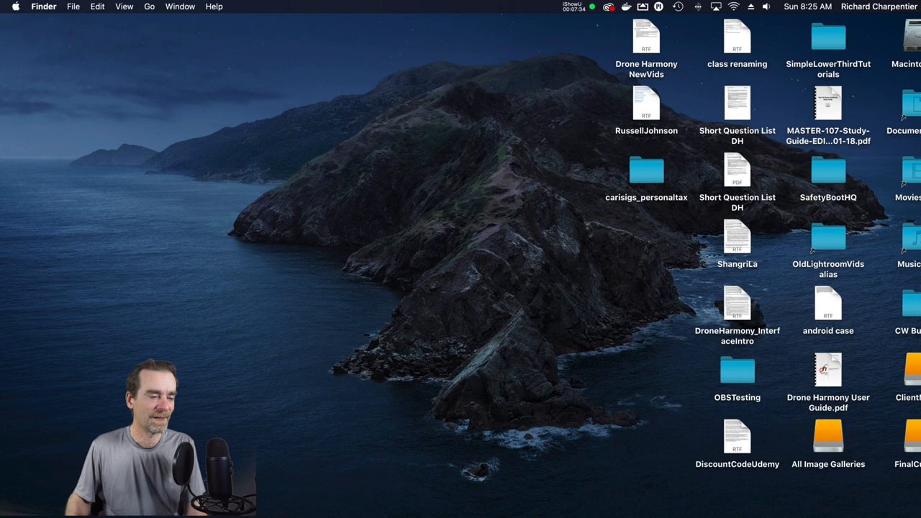
mouse_move(741, 511)
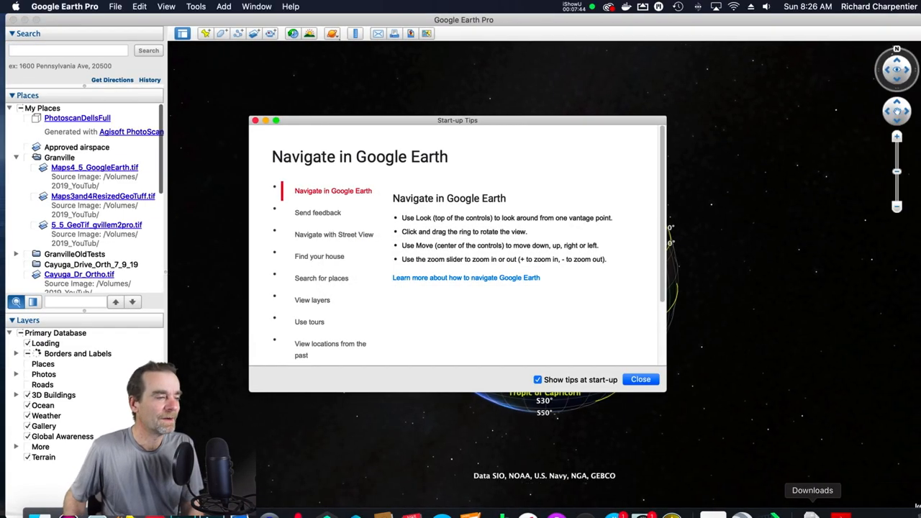
- Dismiss the Google Earth start-up tips and bring up the File menu
click(640, 379)
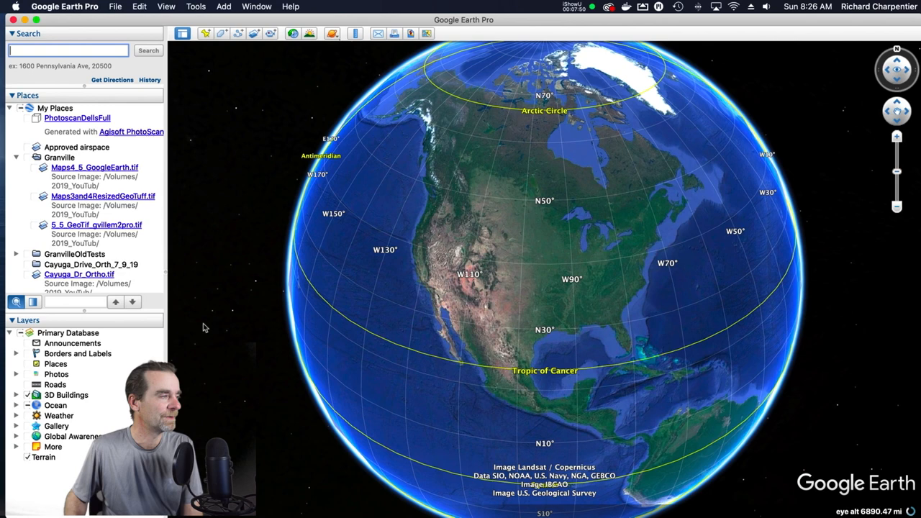
click(115, 6)
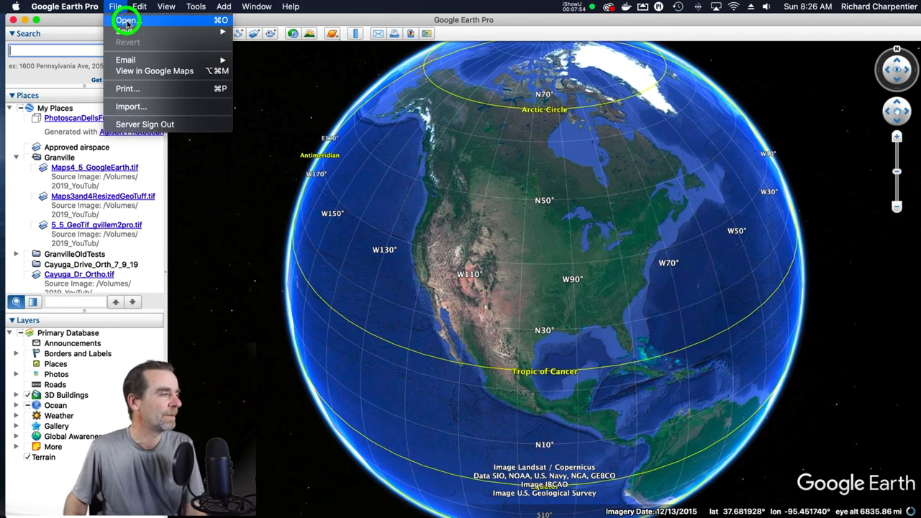
- Open Demo3dGE.kmz from the Desktop in Google Earth Pro
click(126, 21)
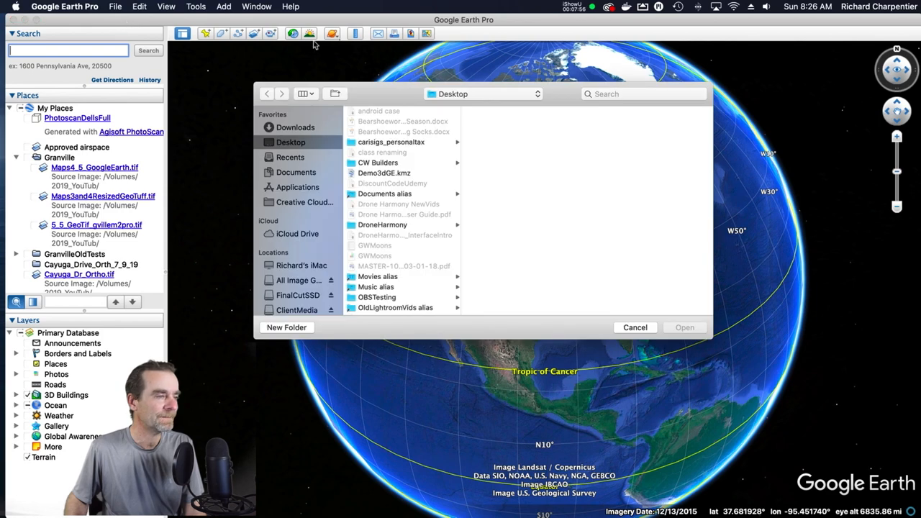
scroll(down, 3)
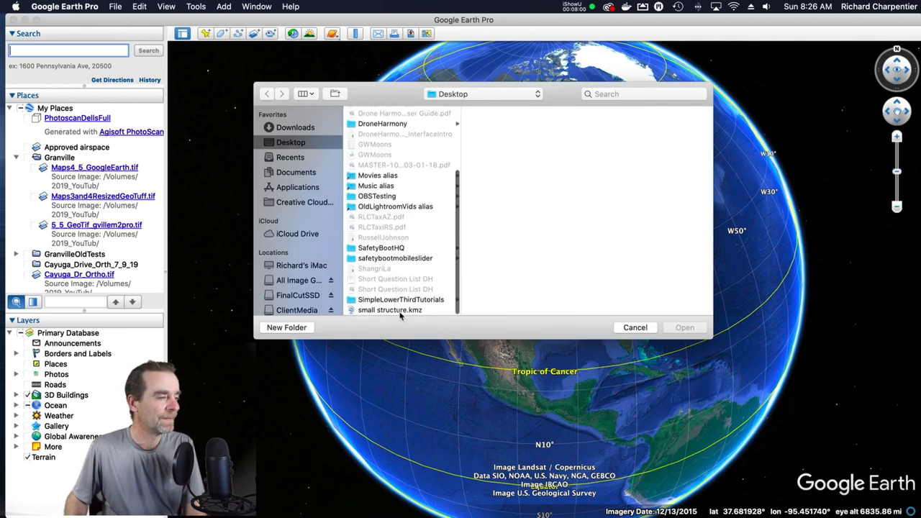
click(389, 310)
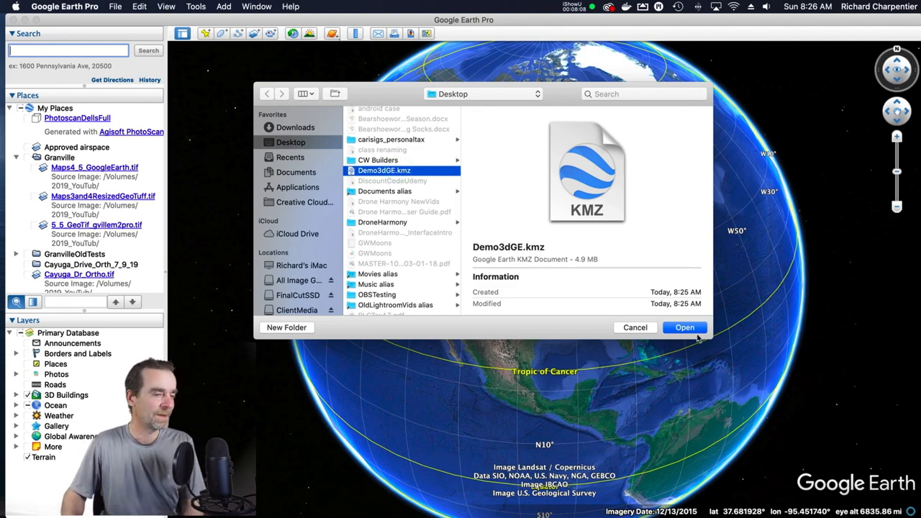
click(684, 327)
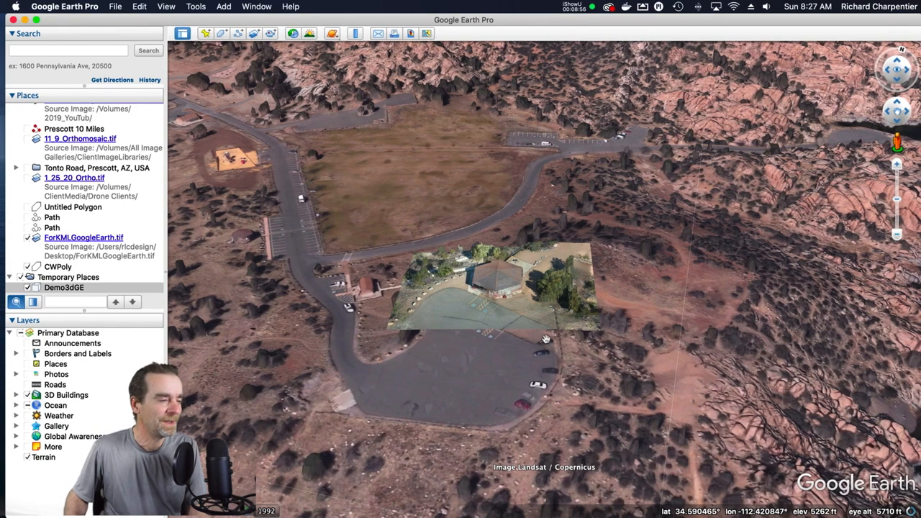
mouse_move(492, 330)
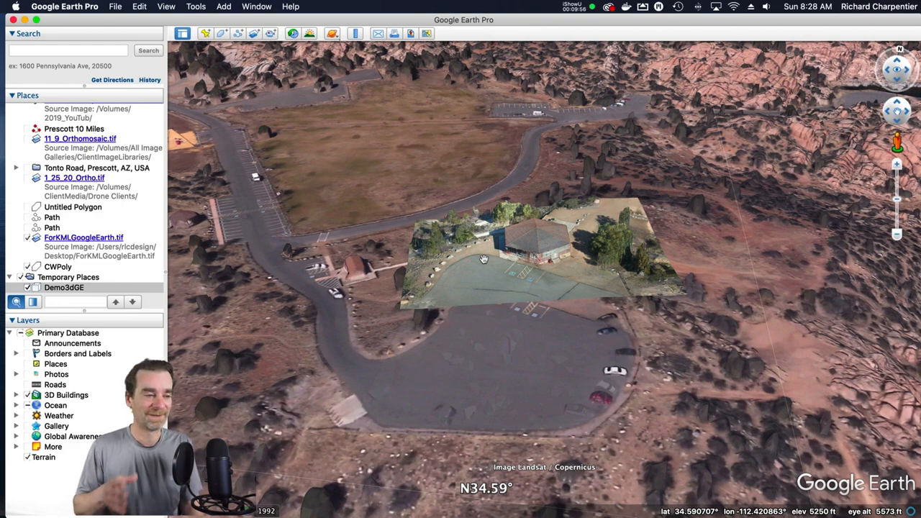
mouse_move(471, 263)
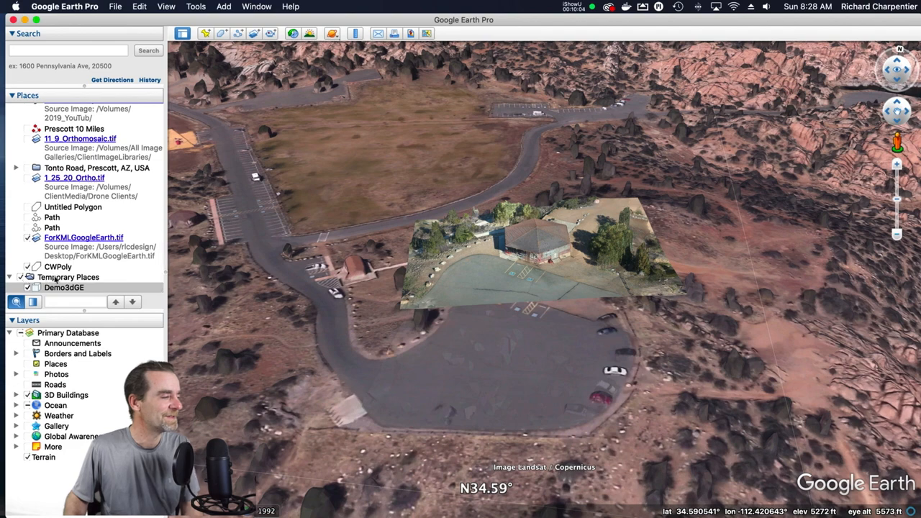
- Select Demo3dGE under Temporary Places and bring up its editing options
click(69, 277)
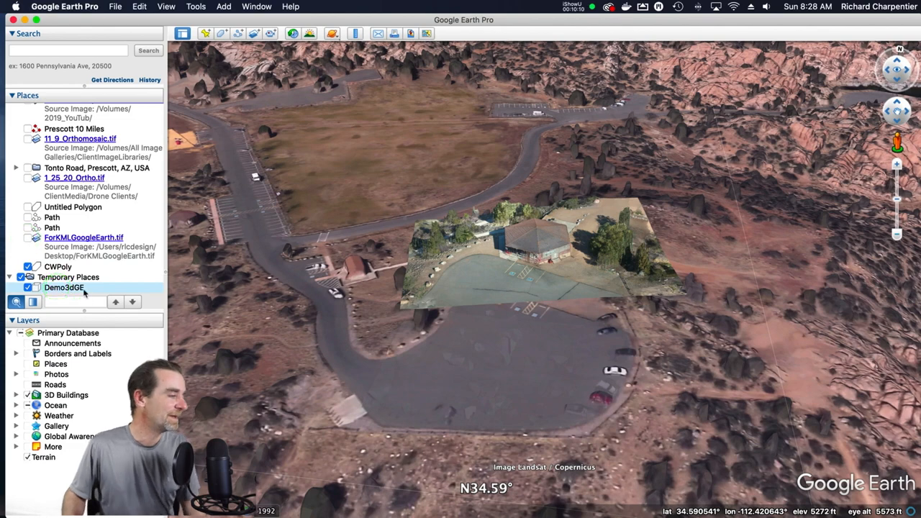
right_click(64, 288)
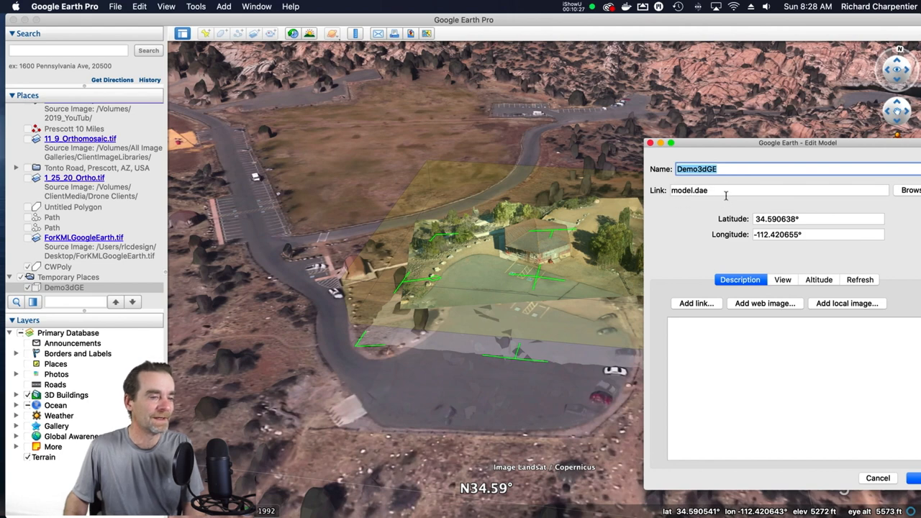
mouse_move(817, 285)
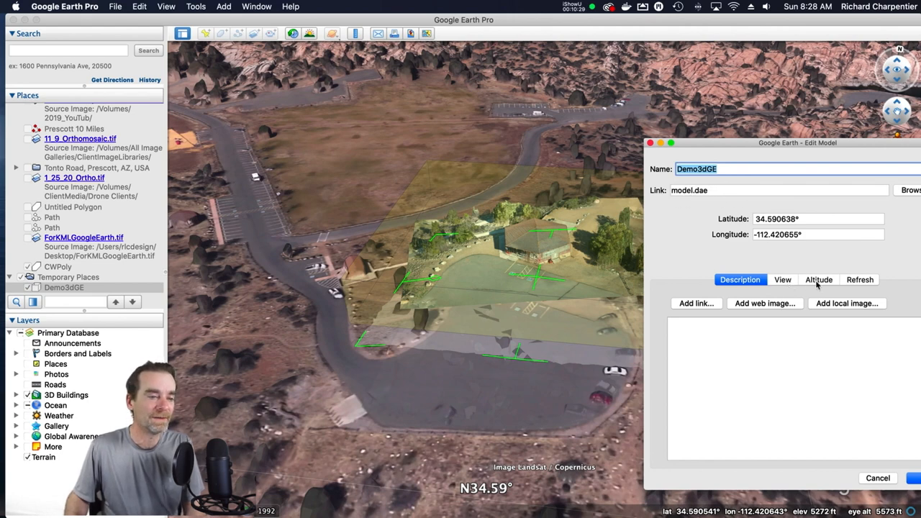
- Adjust the Demo3dGE altitude slider, enter 20 m altitude, and confirm
click(818, 279)
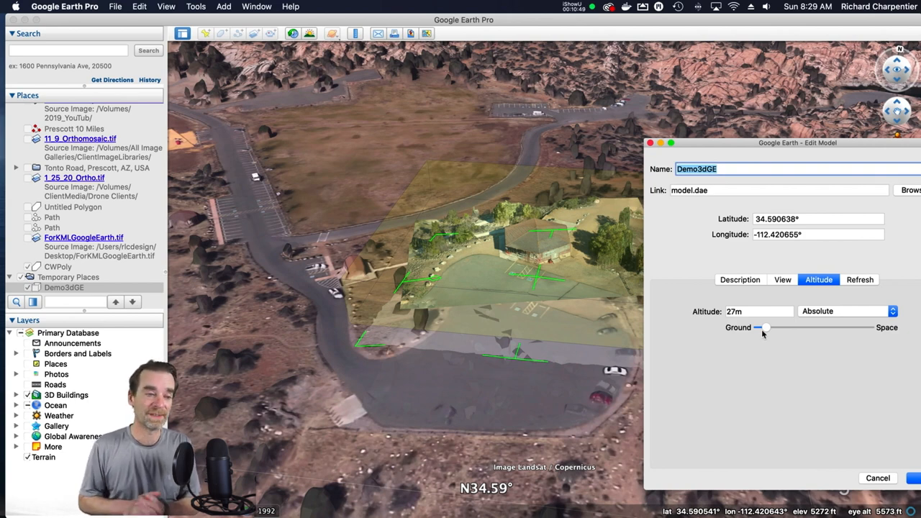
drag(765, 327, 757, 329)
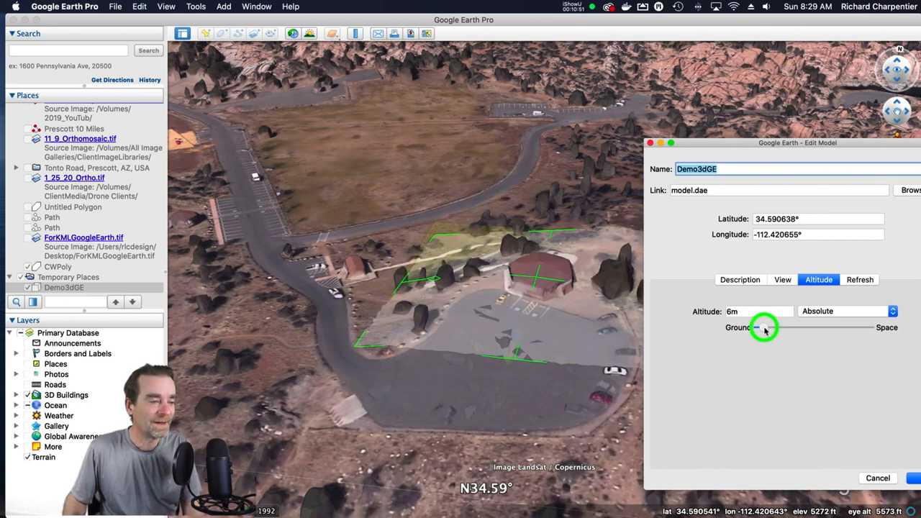
drag(757, 327, 762, 328)
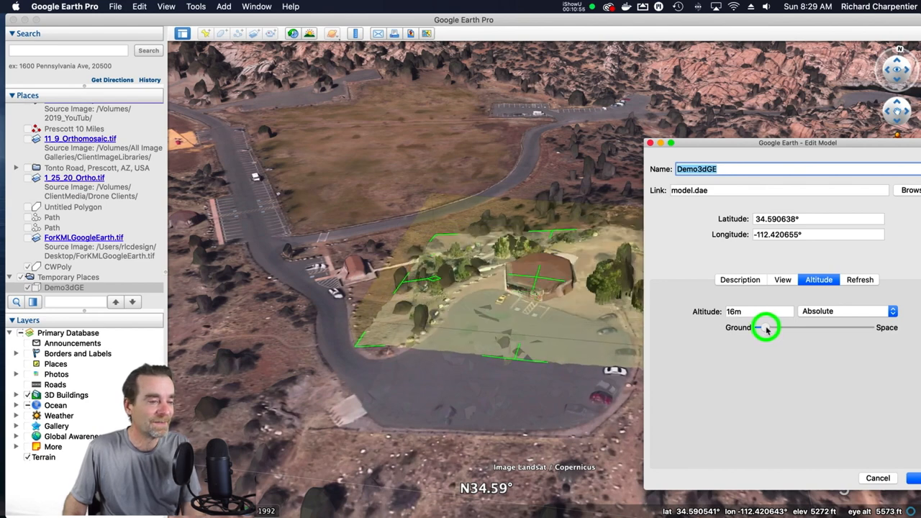
drag(766, 328, 756, 329)
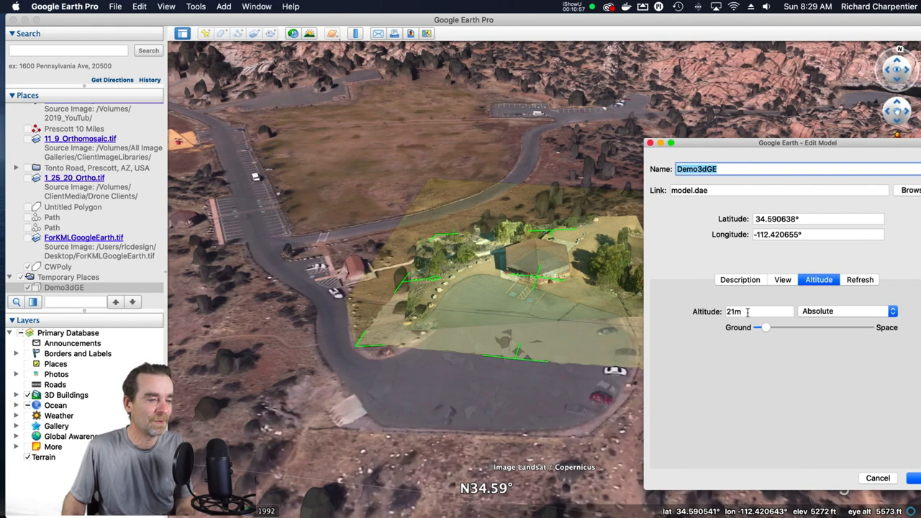
click(760, 311)
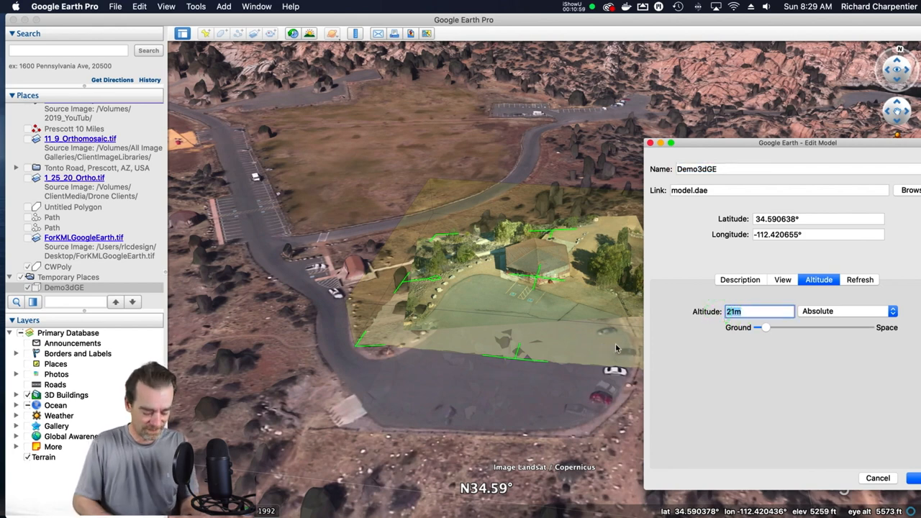
click(894, 314)
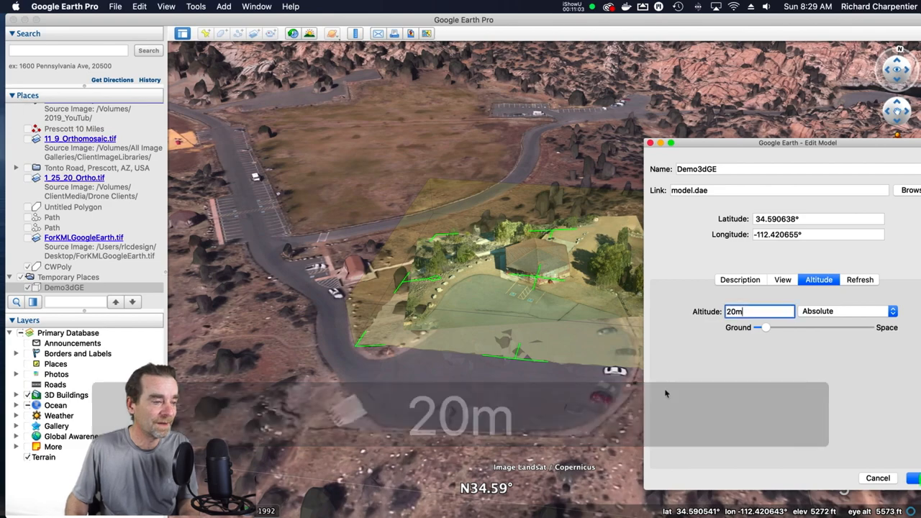
click(877, 478)
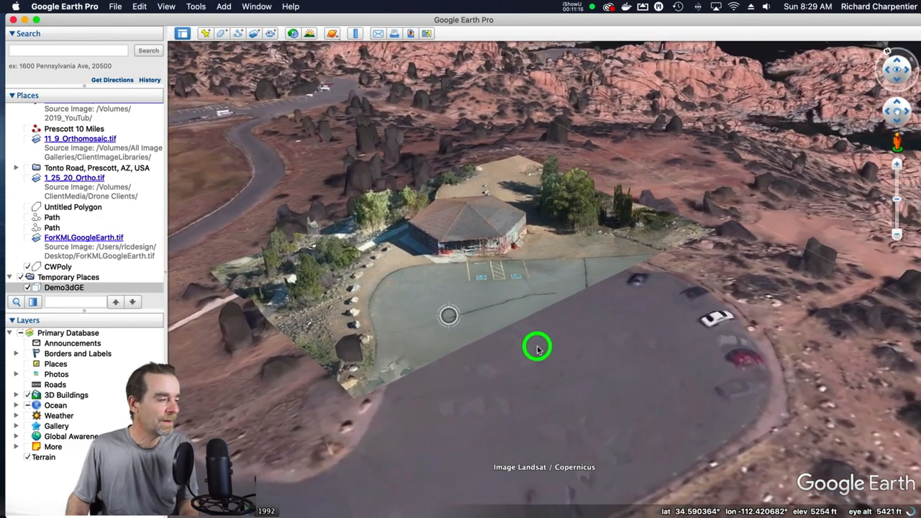
- Tilt the 3D view to inspect the gazebo's placement beside the parking lot
drag(536, 347, 338, 290)
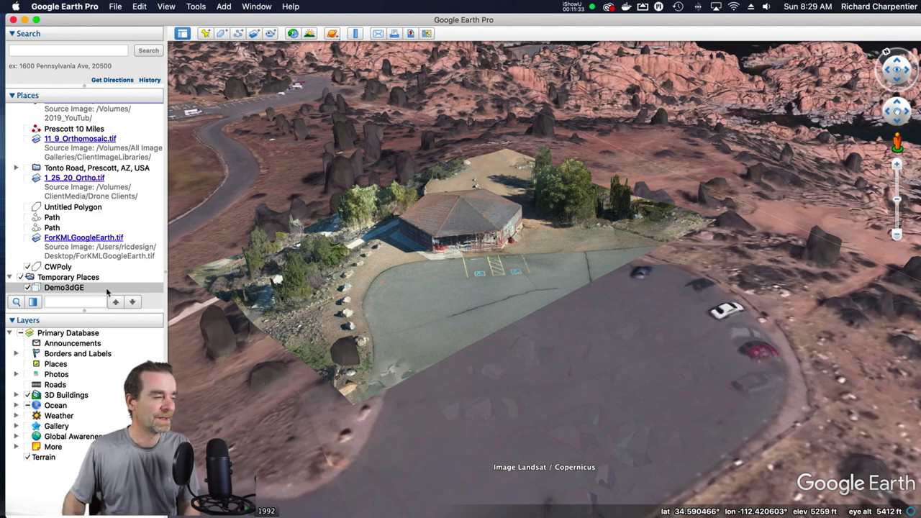
- Reopen Demo3dGE's altitude settings, drag the slider to 0 m, then back to 21 m
right_click(64, 287)
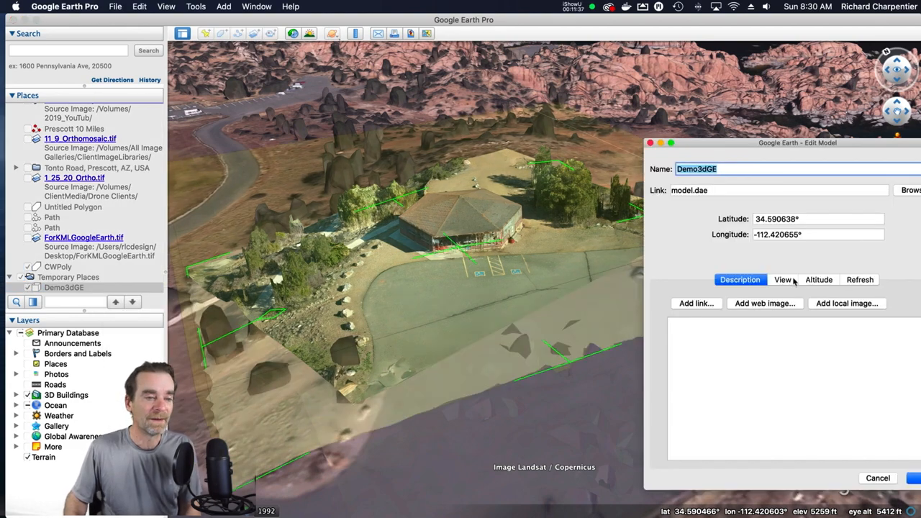
click(818, 279)
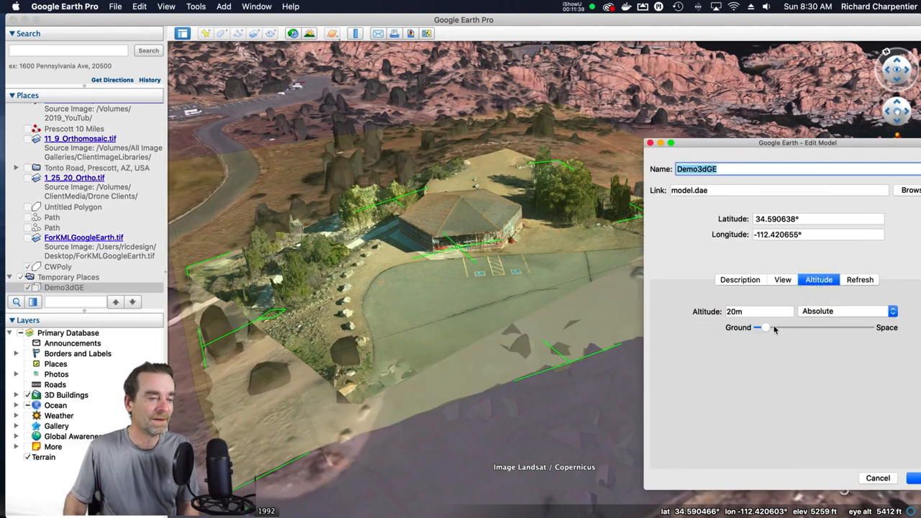
drag(767, 327, 759, 328)
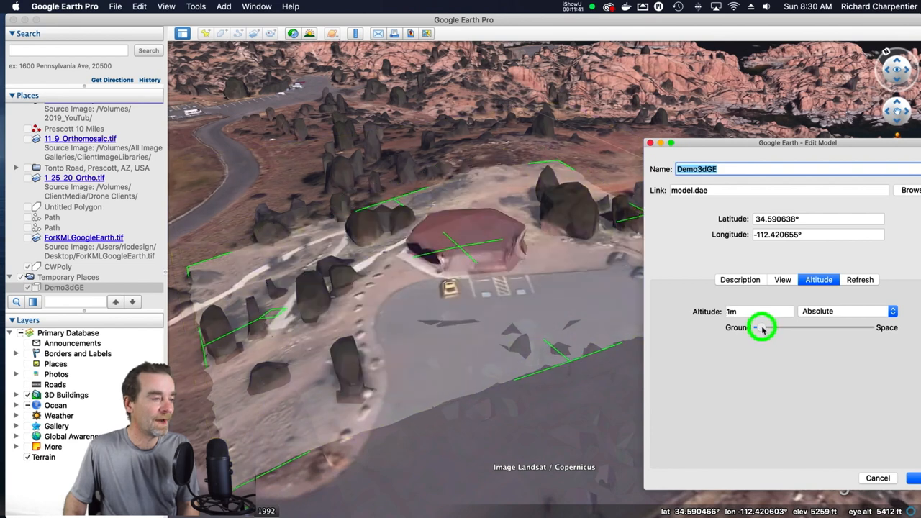
drag(763, 328, 755, 327)
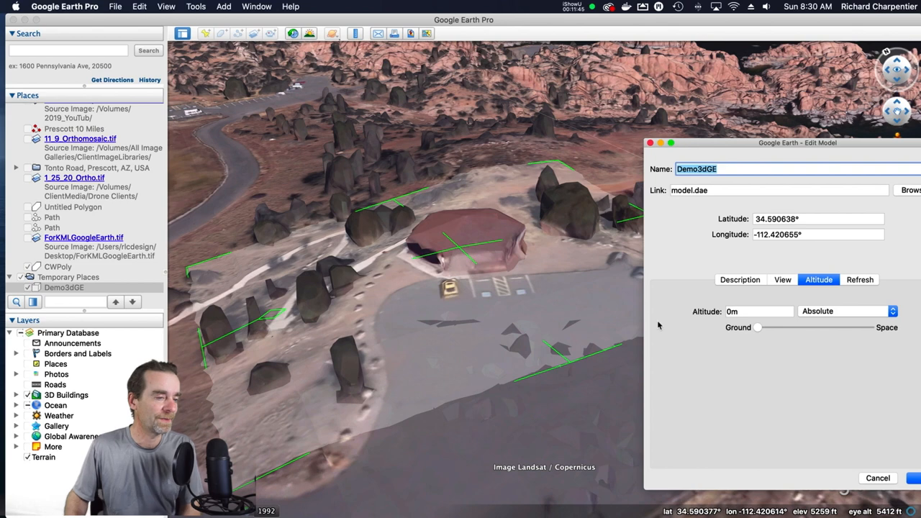
drag(758, 327, 763, 327)
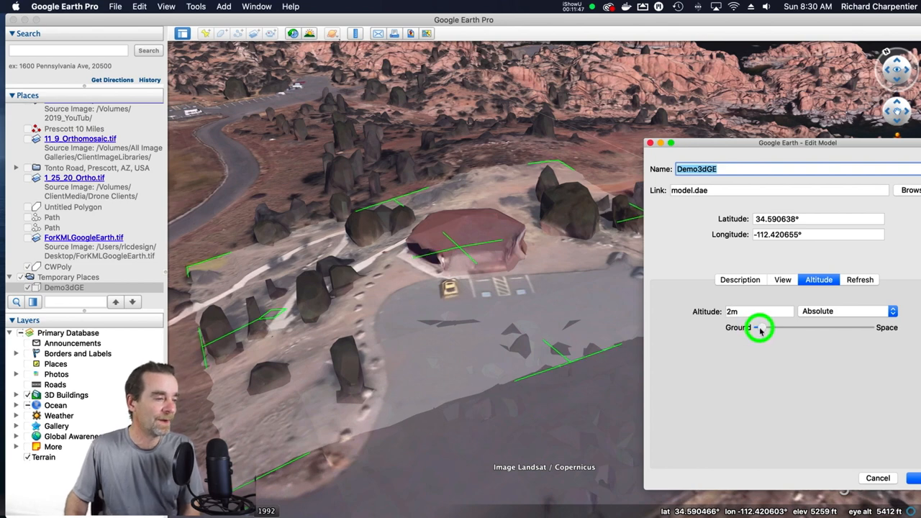
drag(758, 328, 766, 327)
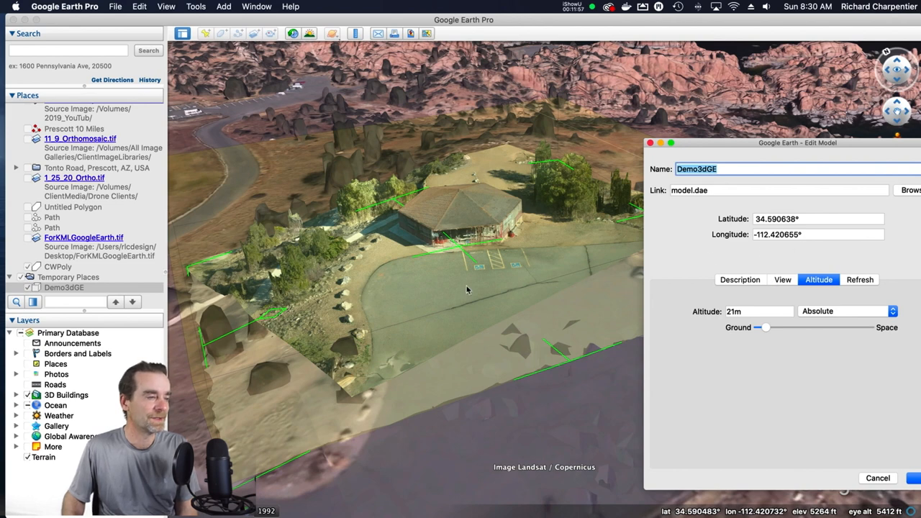
mouse_move(515, 241)
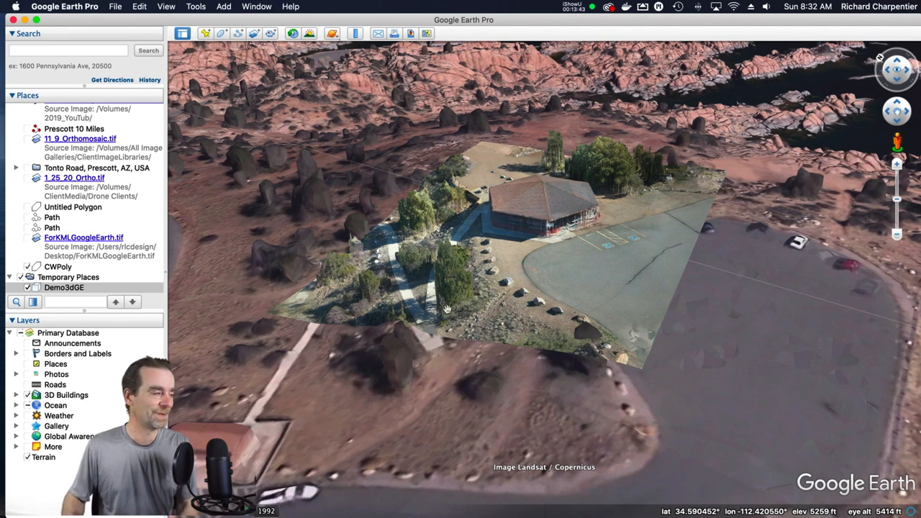
- Reopen Demo3dGE's altitude settings and re-enter the altitude as 17
right_click(64, 287)
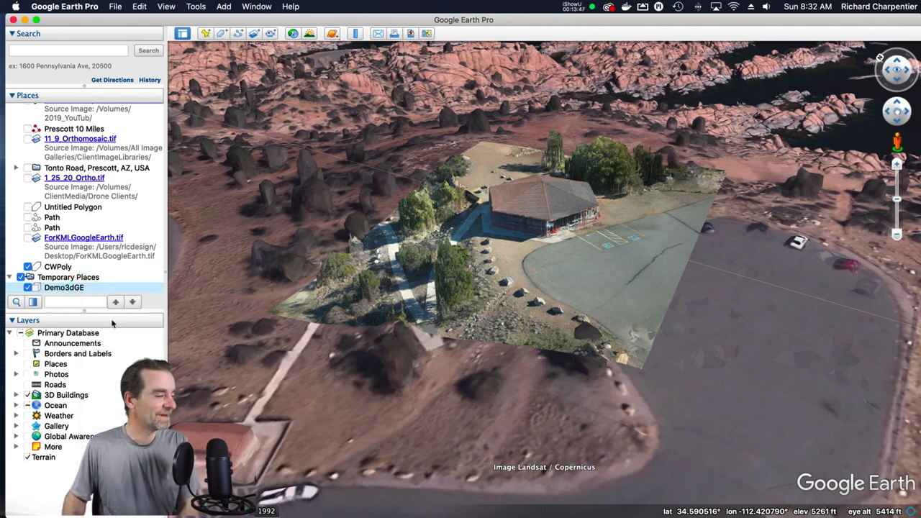
right_click(64, 287)
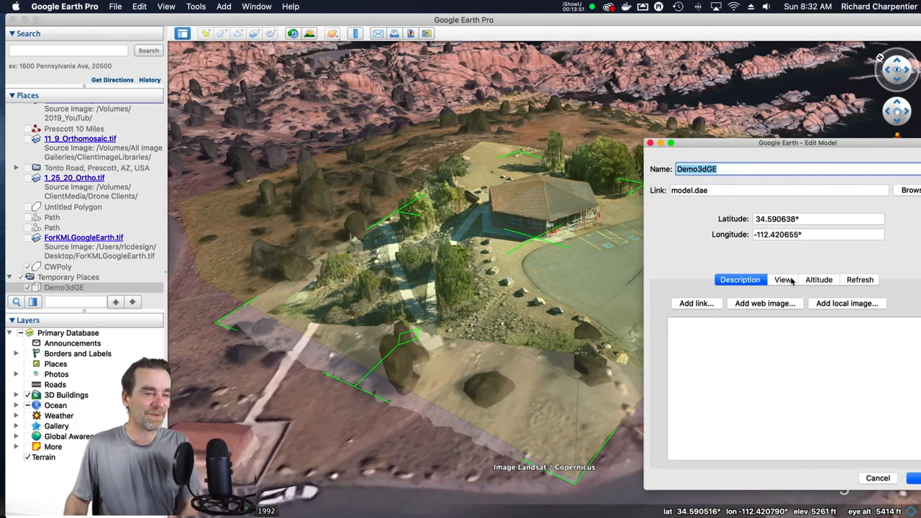
click(819, 280)
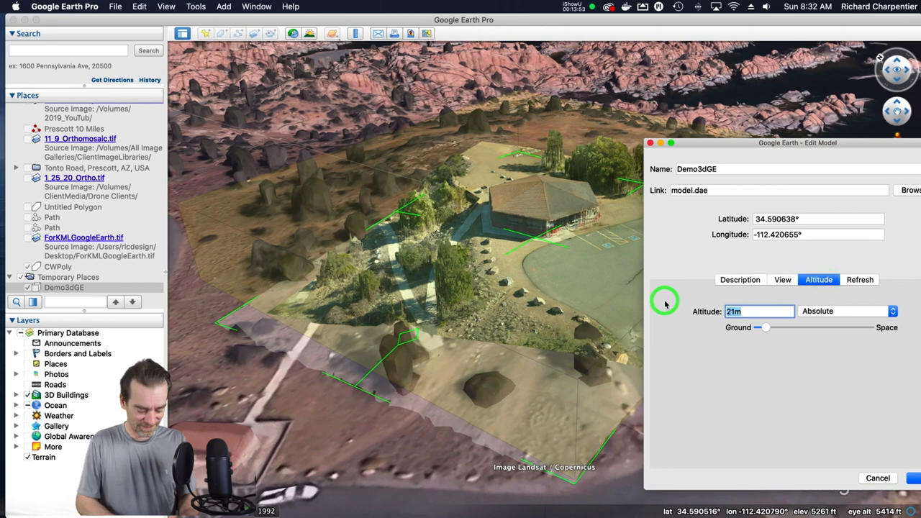
text(17)
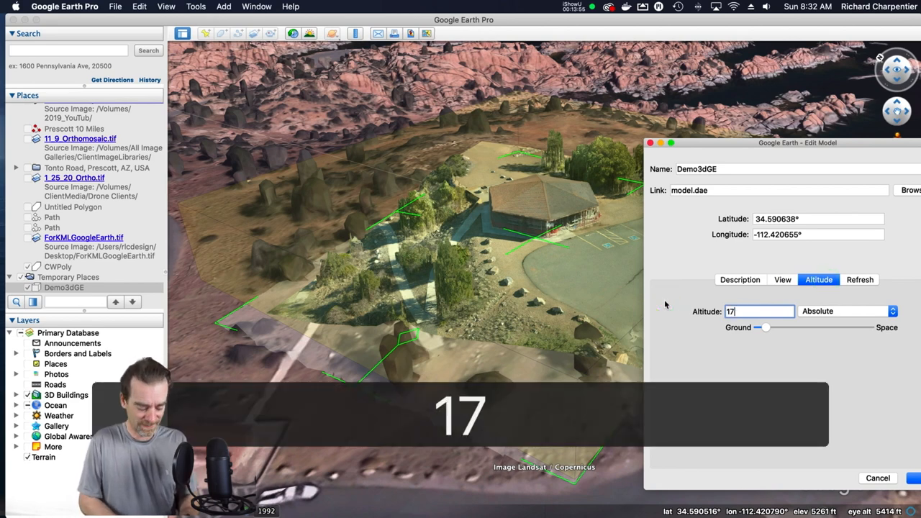
text(27)
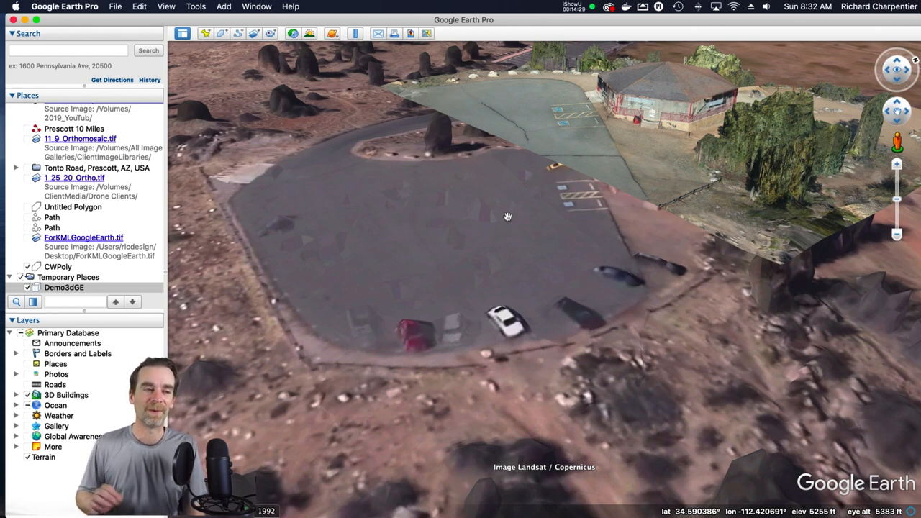
- Apply the 17 m altitude and close the model edit window
click(538, 252)
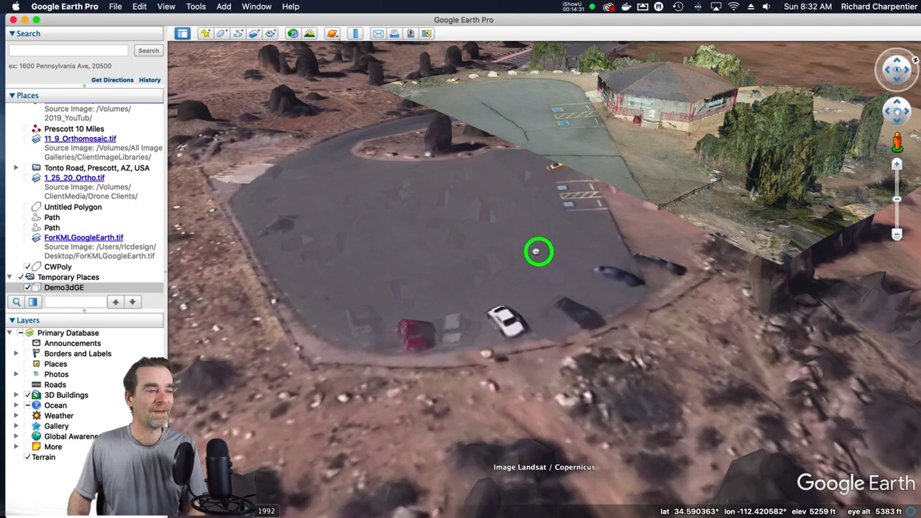